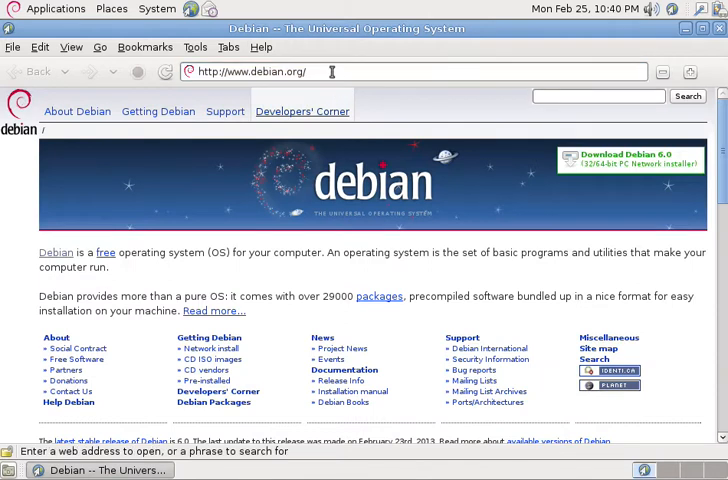
- Download carbon-linux.tgz from download.clockworkmod.com/carbon and view it in Archive Manager
{"action": "type", "text": "cloc"}
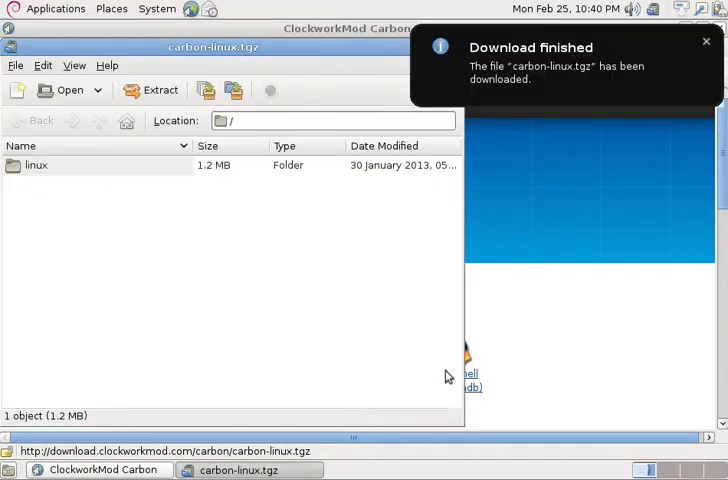
{"action": "left_click", "coordinate": [704, 40]}
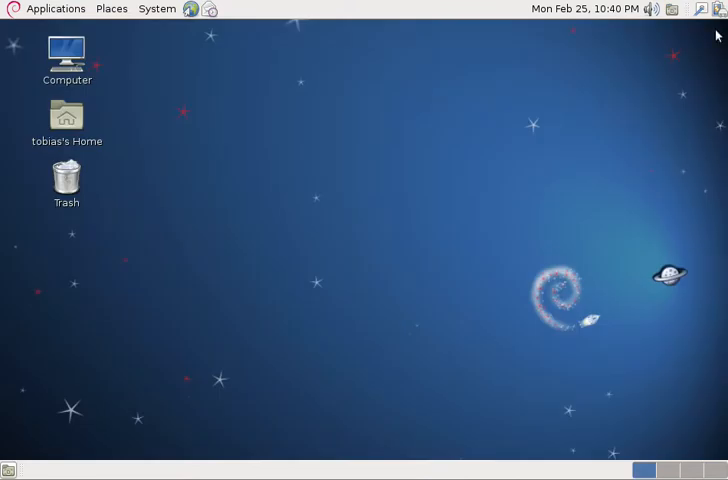
- Extract the archive's linux folder to the Desktop and launch a terminal from Applications > Accessories
{"action": "double_click", "coordinate": [66, 112]}
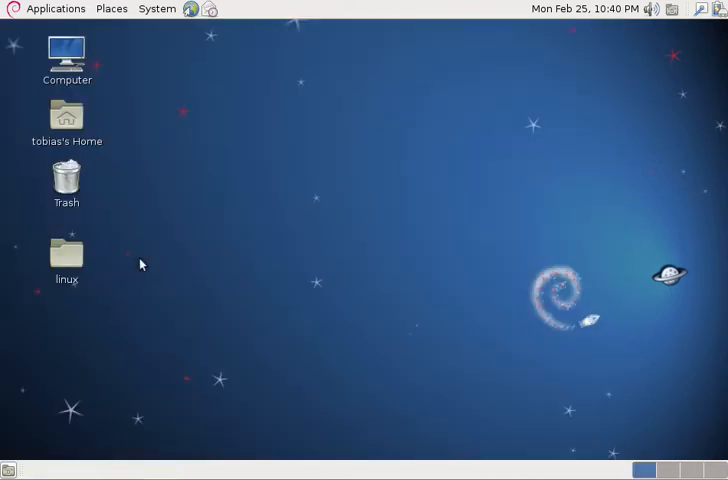
{"action": "left_click", "coordinate": [56, 8]}
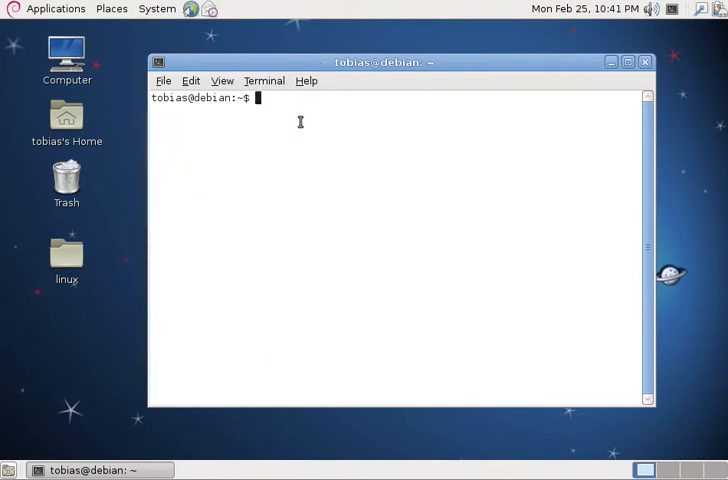
- Change directory to ~/Desktop/linux
{"action": "type", "text": "cd"}
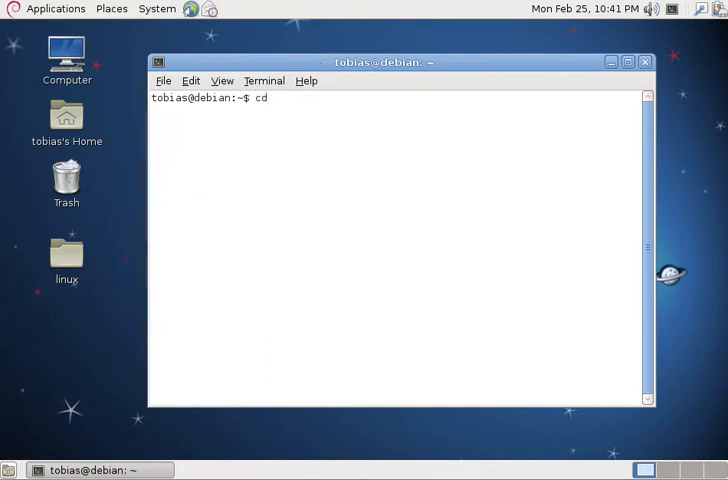
{"action": "type", "text": "~/"}
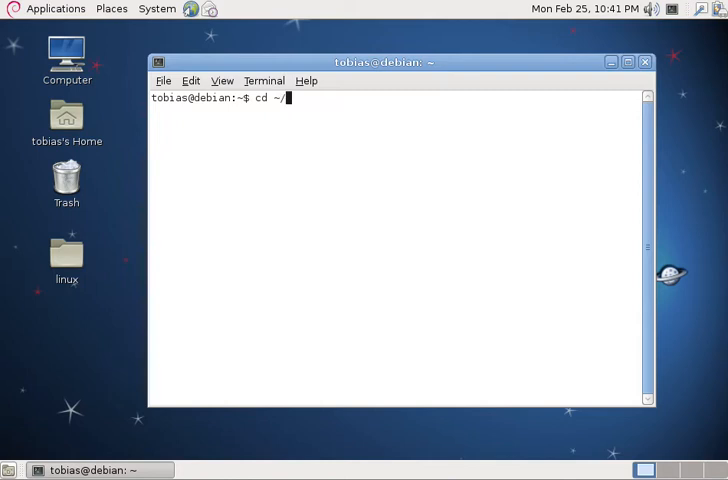
{"action": "type", "text": "Deskto"}
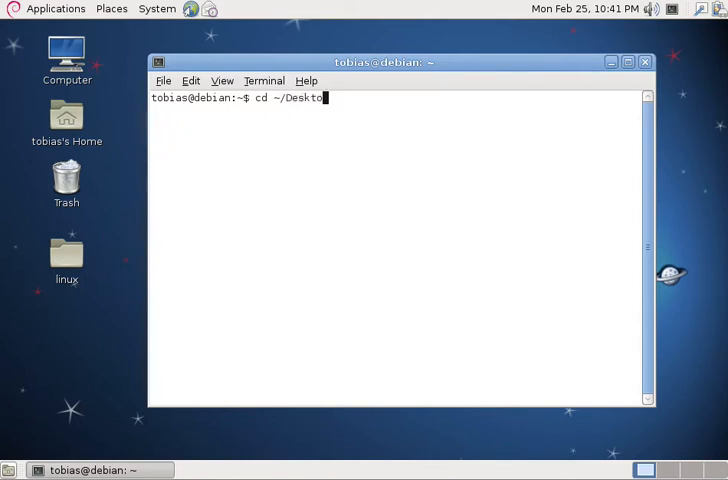
{"action": "type", "text": "p/linux"}
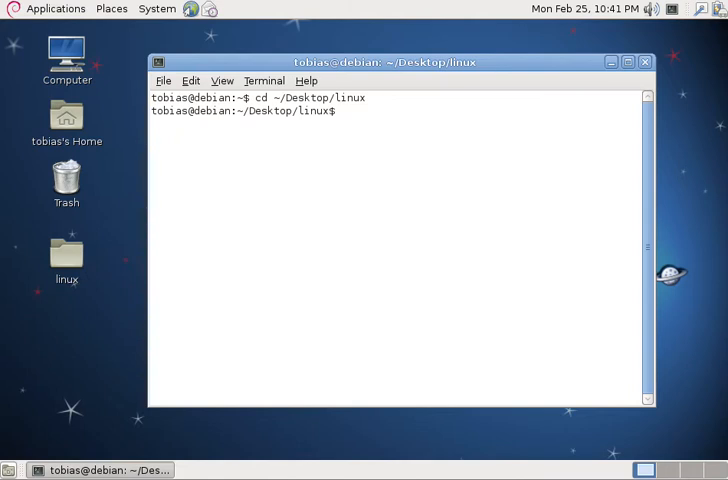
- Execute ./run.sh, then exit the shell@android prompt it starts
{"action": "type", "text": "./run.sh"}
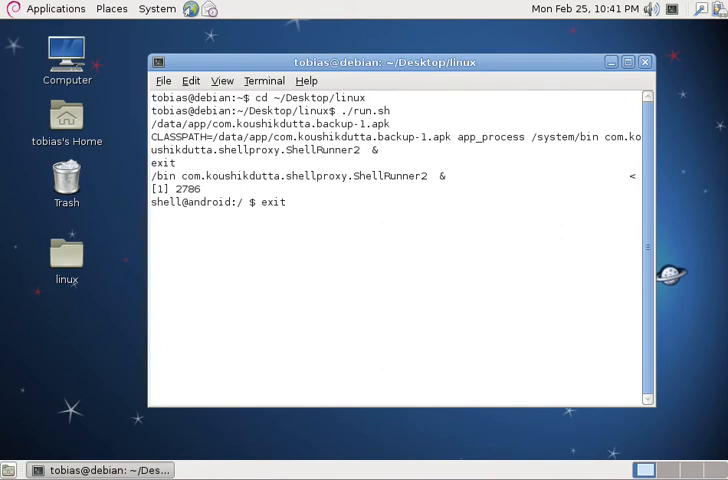
{"action": "key", "text": "Return"}
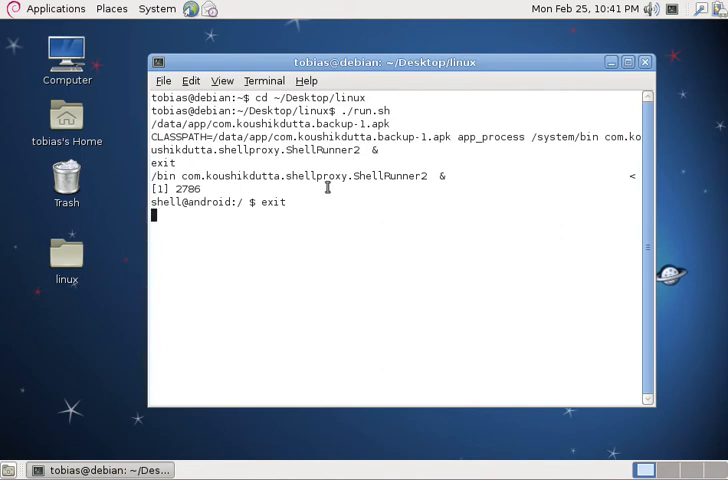